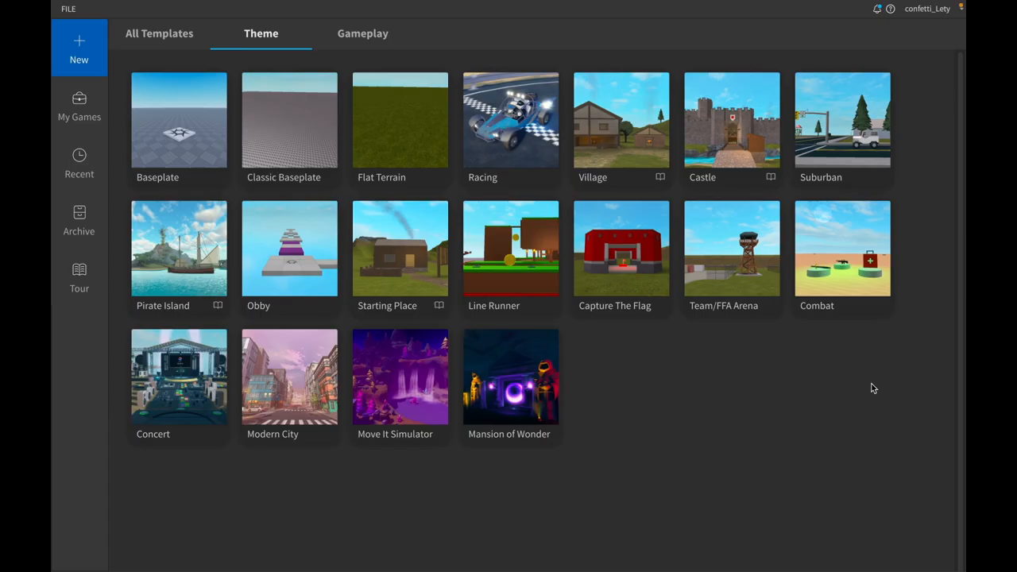
pyautogui.moveTo(652, 422)
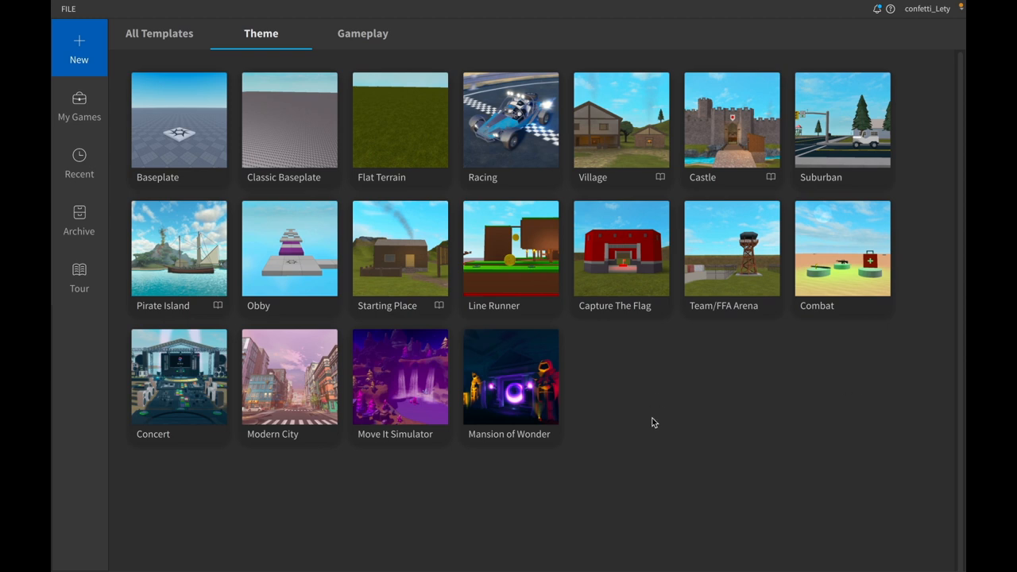
pyautogui.moveTo(680, 334)
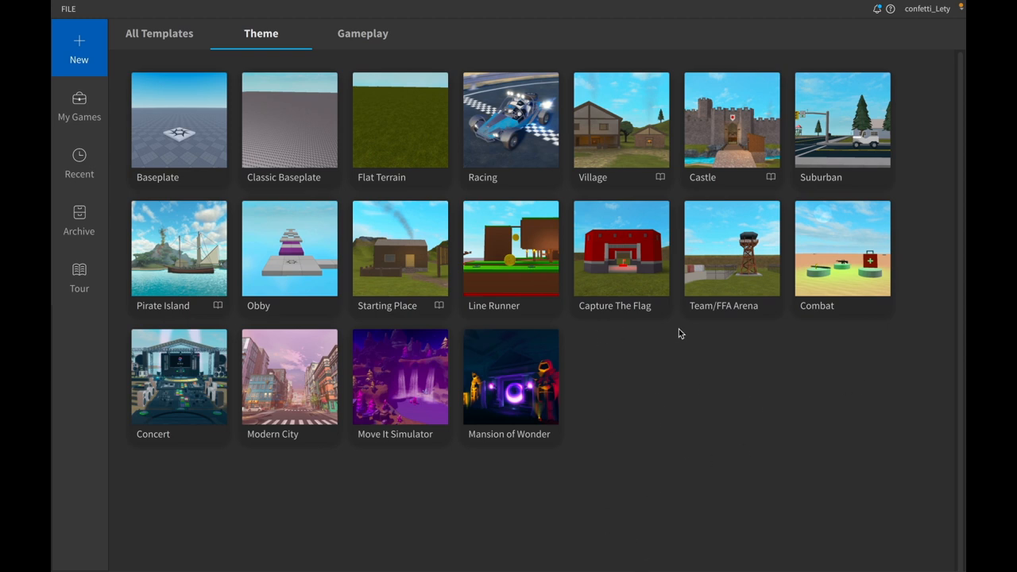
pyautogui.moveTo(630, 494)
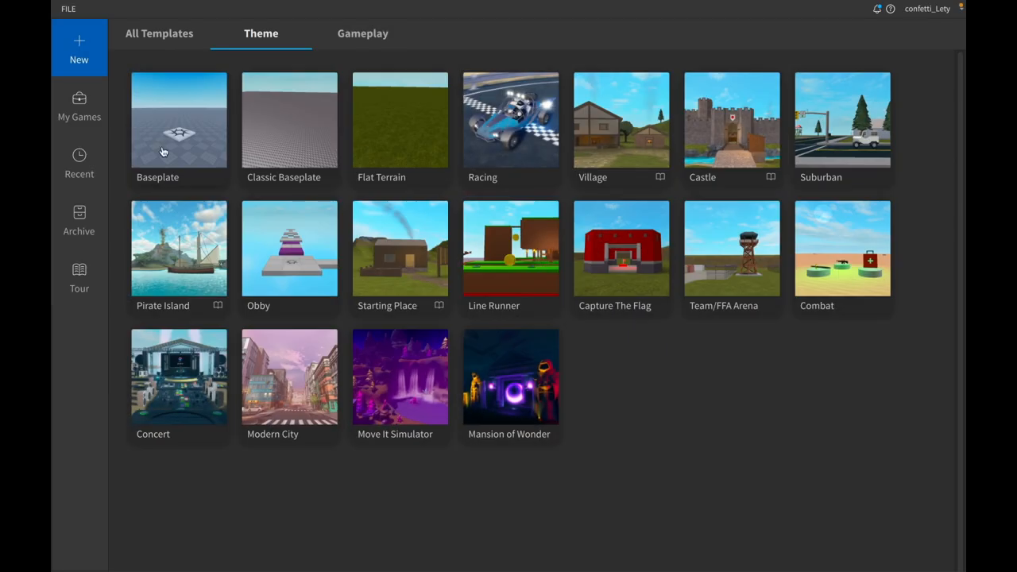
pyautogui.moveTo(339, 134)
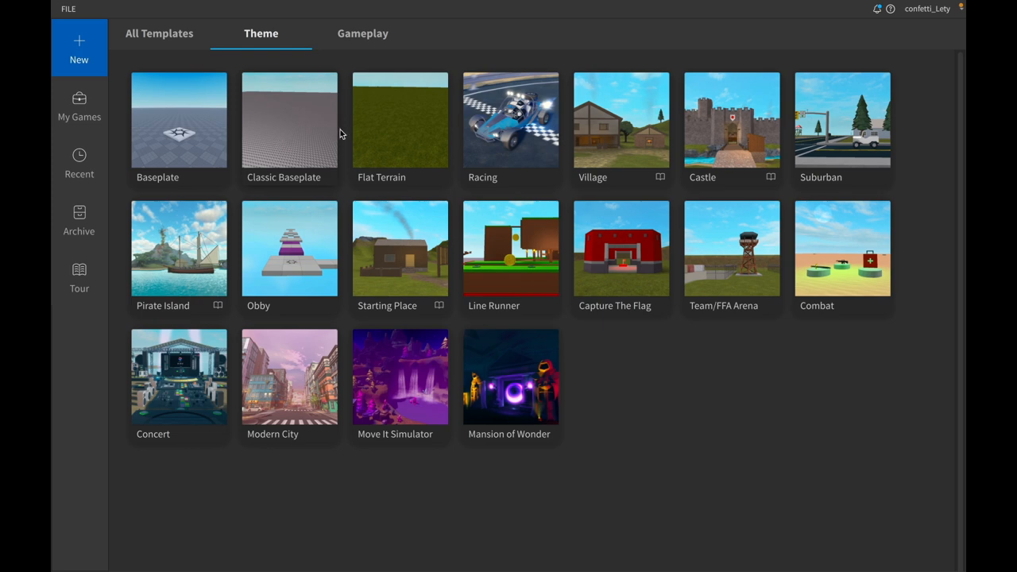
pyautogui.moveTo(171, 127)
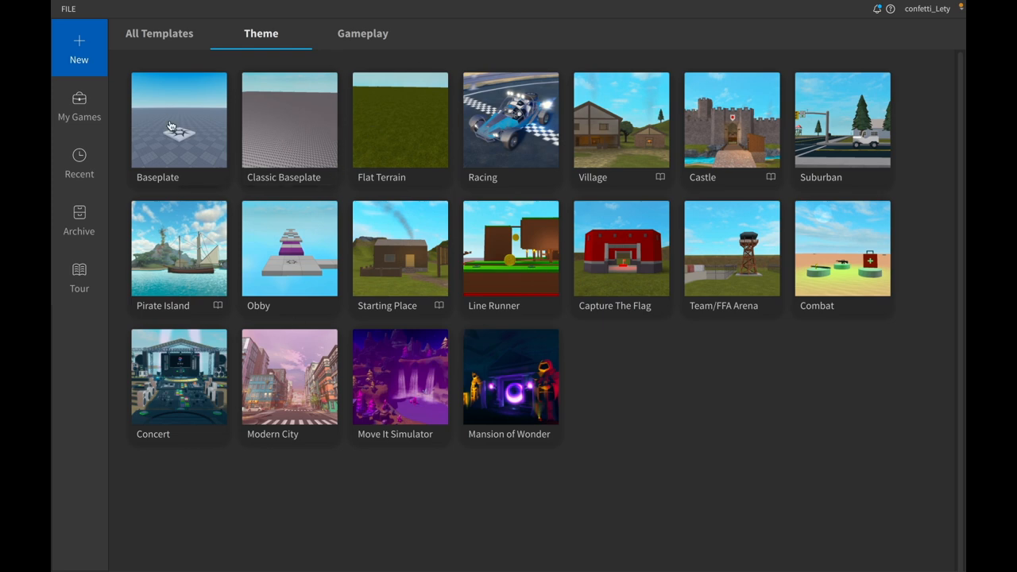
# Create a new Roblox Studio place from the Baseplate theme template
pyautogui.click(179, 120)
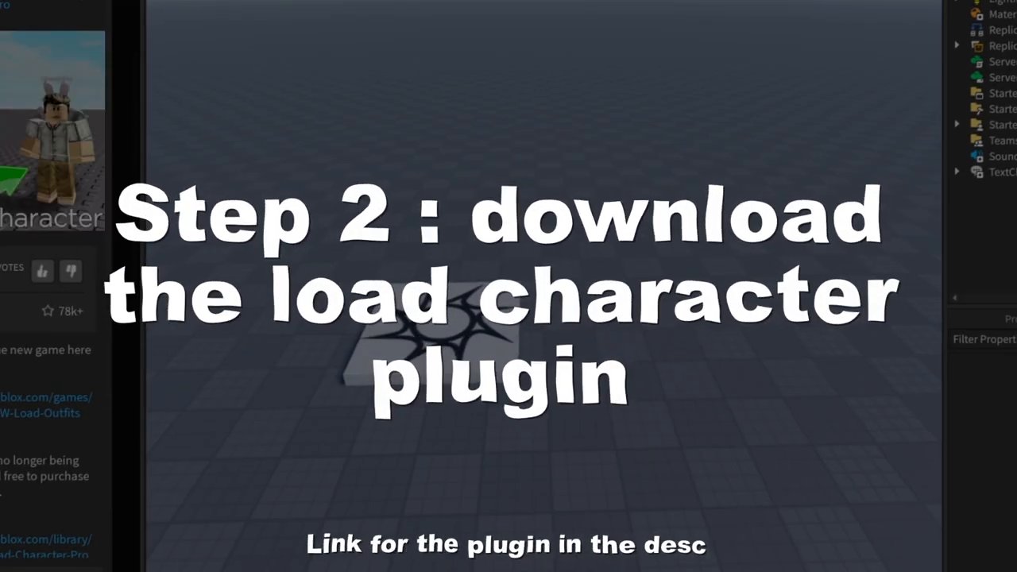
# Install Load Character Lite and spawn the user's avatar as an R6 character
pyautogui.click(632, 37)
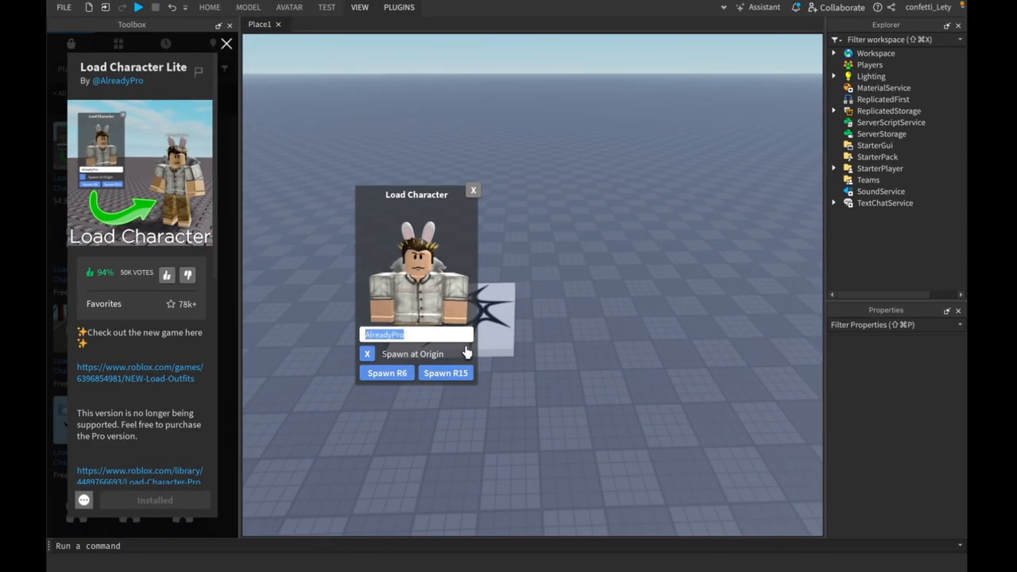
pyautogui.click(412, 353)
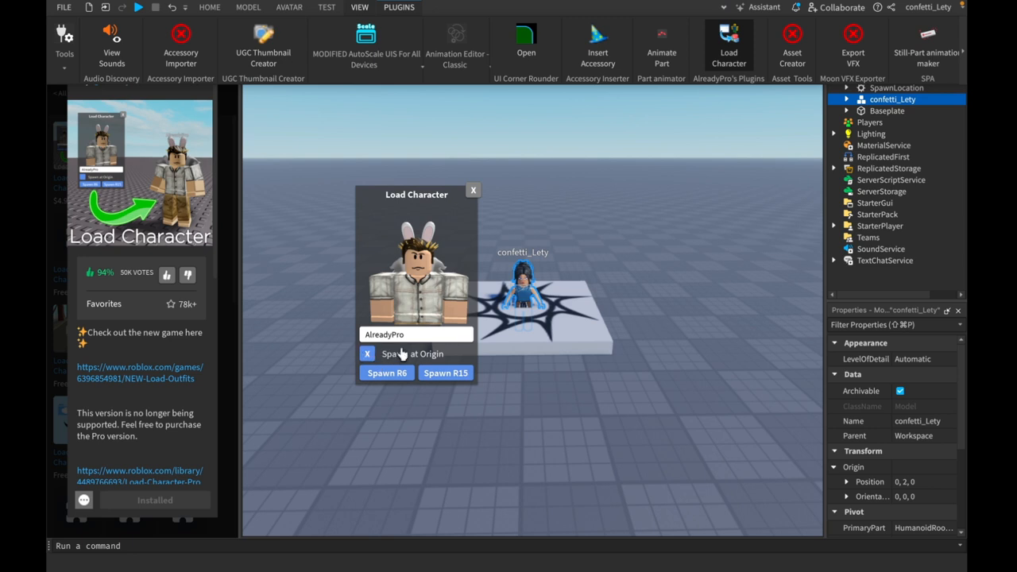
pyautogui.moveTo(484, 232)
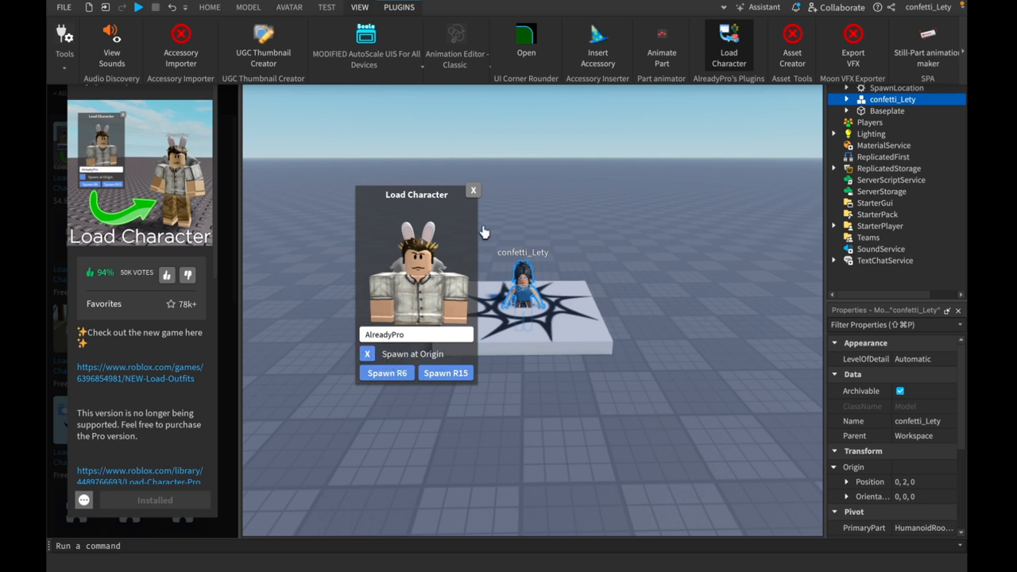
pyautogui.moveTo(561, 10)
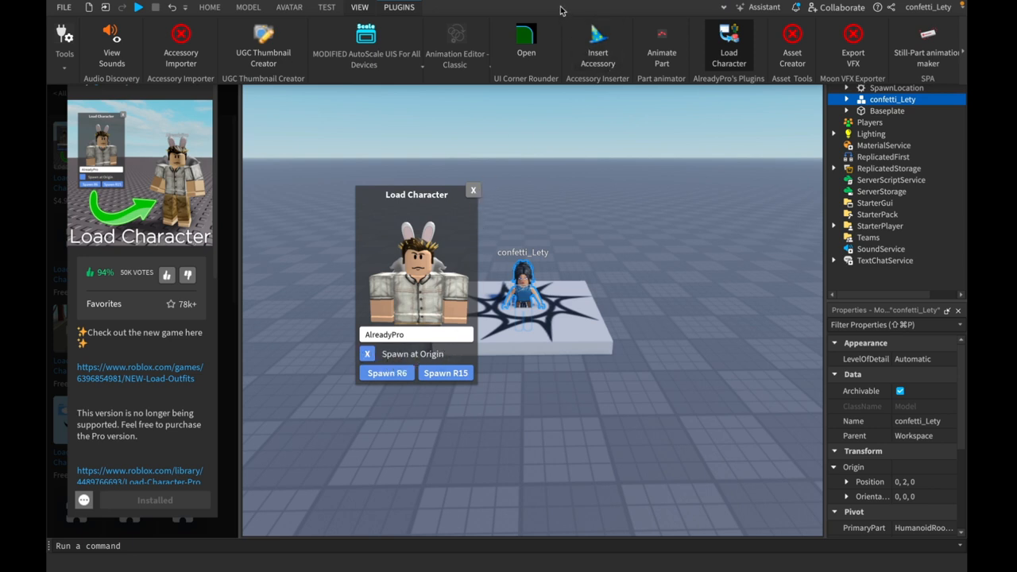
pyautogui.moveTo(522, 3)
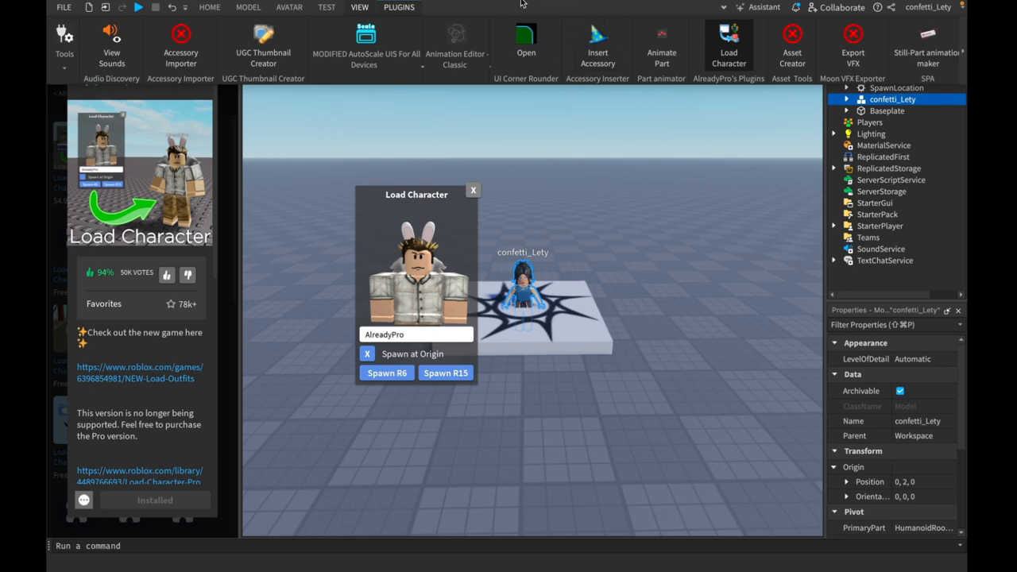
pyautogui.click(446, 373)
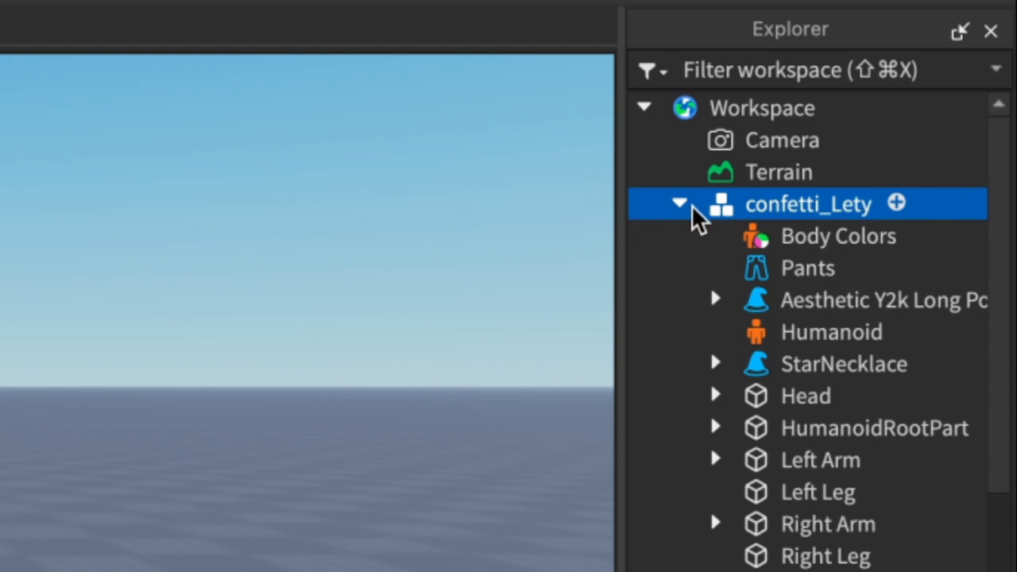
# Export the selected avatar parts via Export Selection to a chosen save location
pyautogui.click(874, 300)
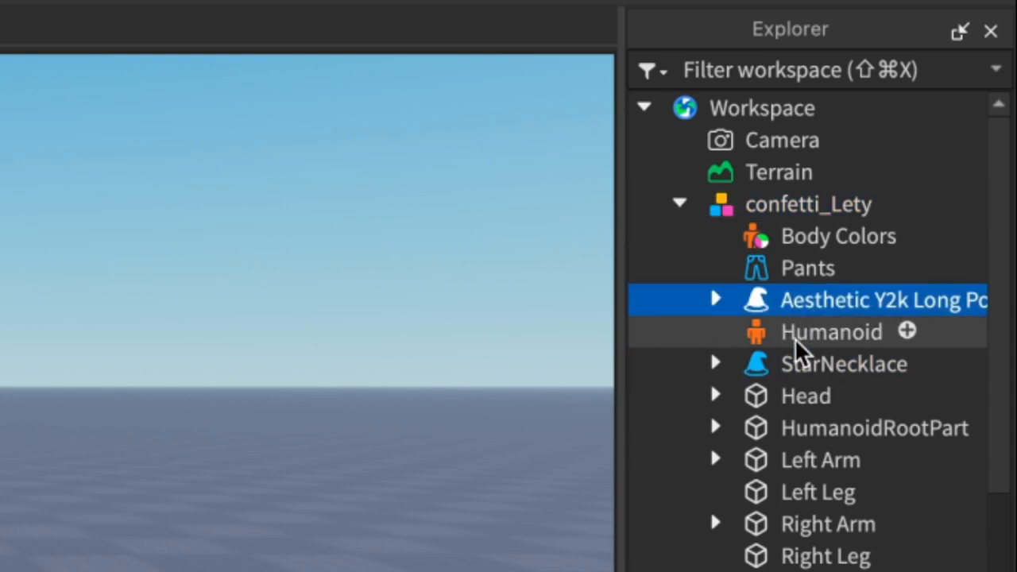
pyautogui.rightClick(831, 332)
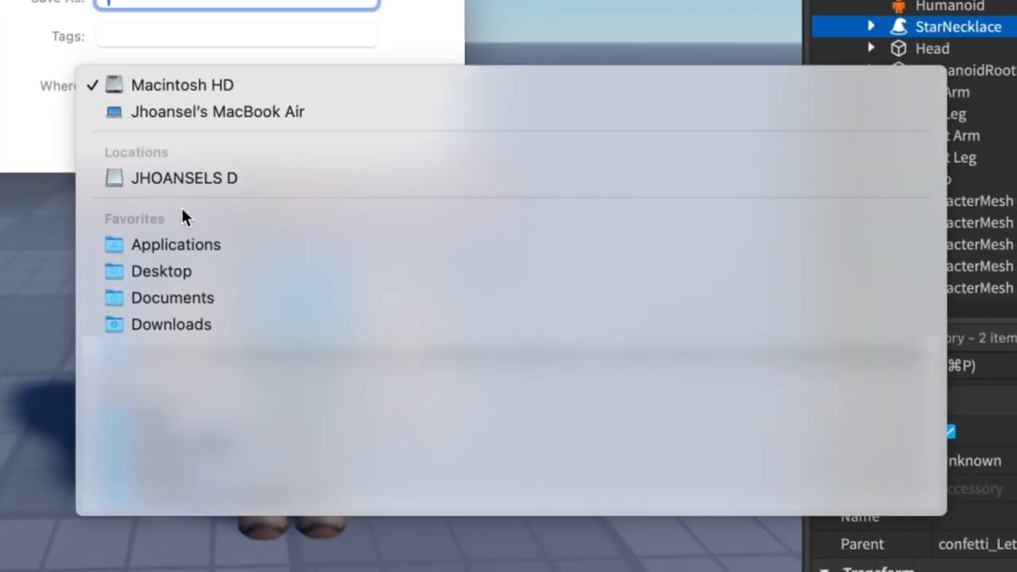
pyautogui.click(161, 271)
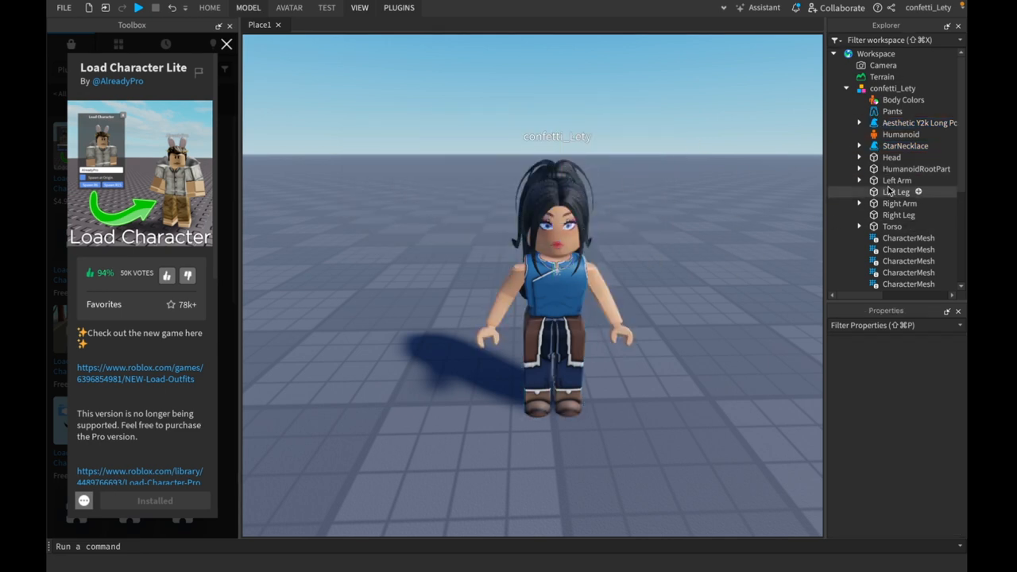
pyautogui.click(895, 174)
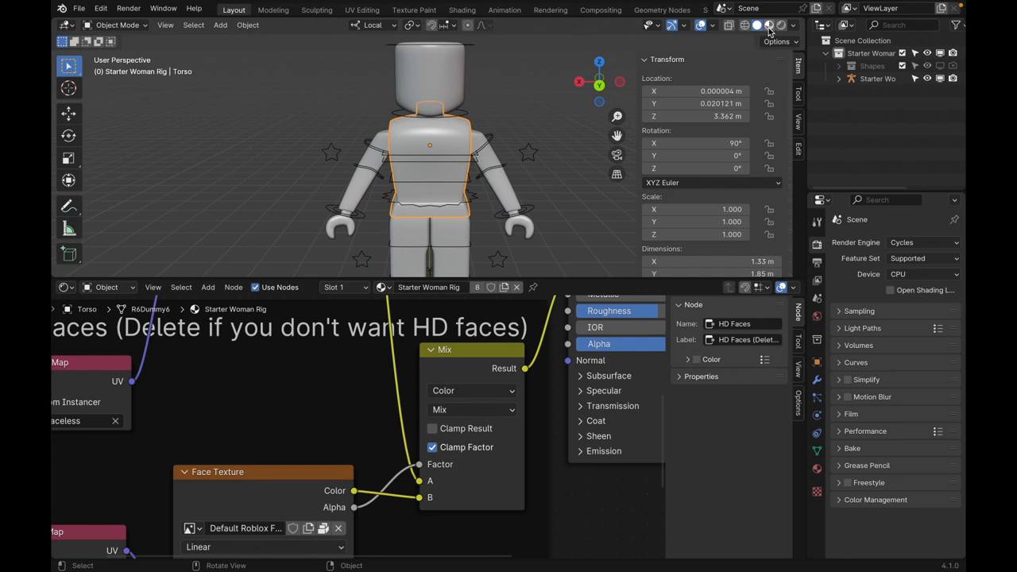
# Switch the rig to Material Preview and bring up the Main Texture unpack options
pyautogui.click(757, 25)
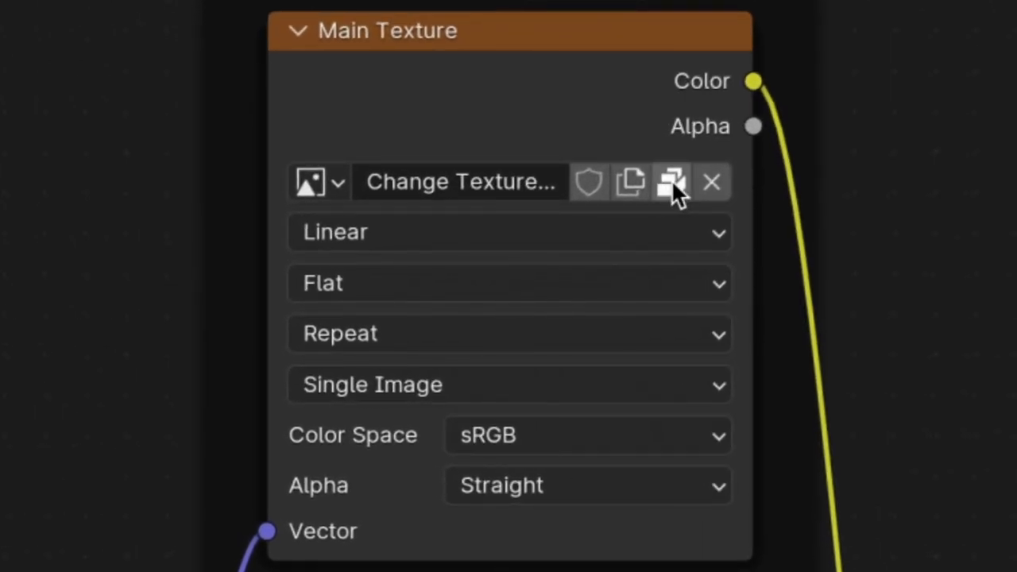
pyautogui.click(671, 182)
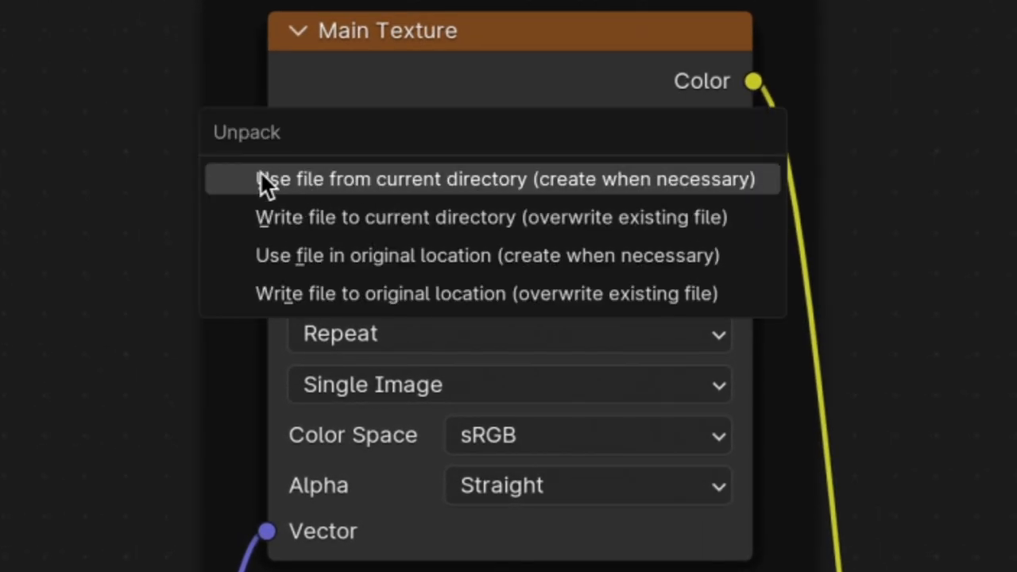
pyautogui.moveTo(473, 189)
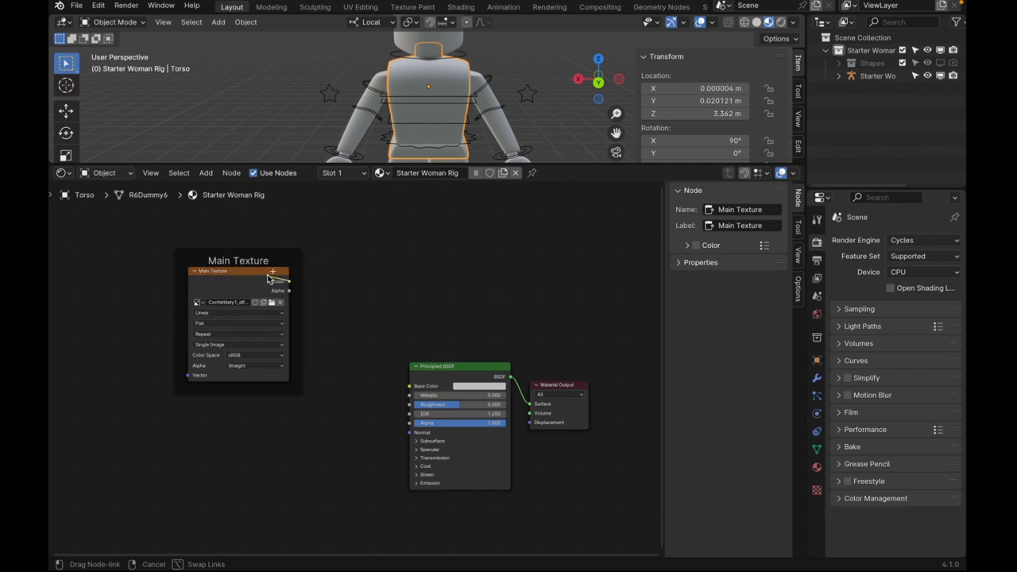
# Connect the Main Texture Color output to the Principled BSDF Base Color
pyautogui.moveTo(288, 281); pyautogui.dragTo(426, 386)
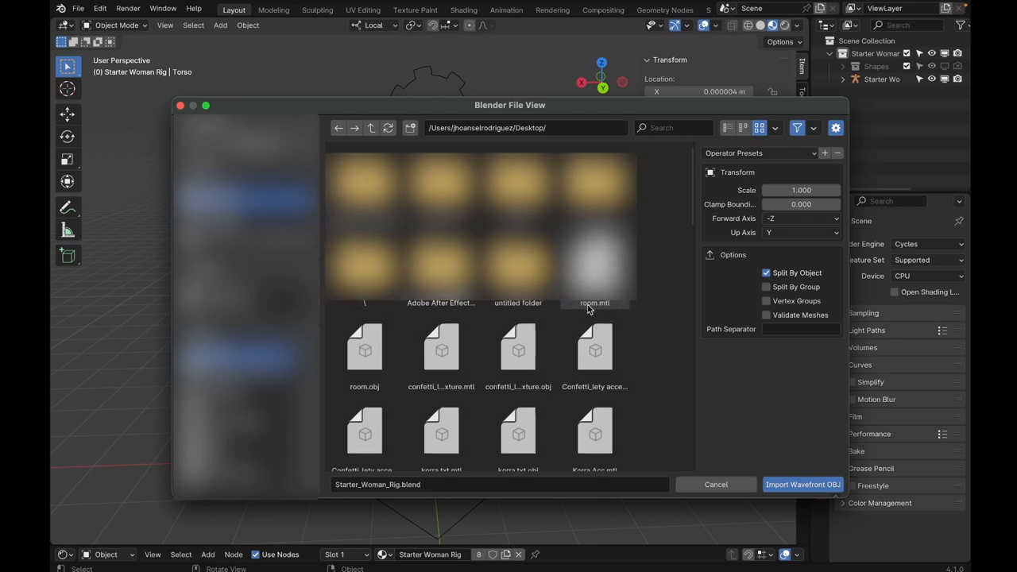
# Import the Confetti_lety accessories .obj file as a Wavefront OBJ
pyautogui.scroll(-3)
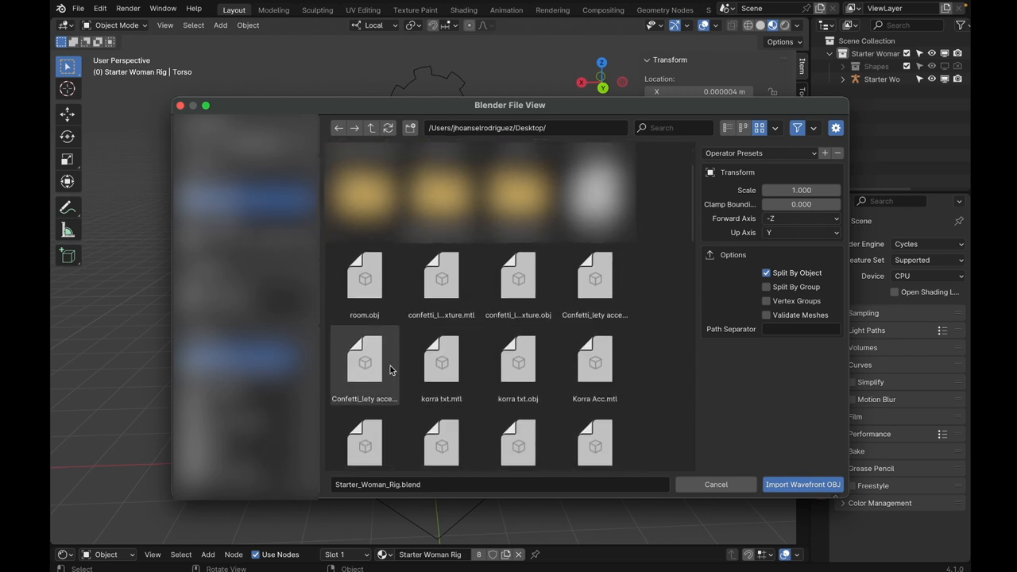
pyautogui.click(365, 362)
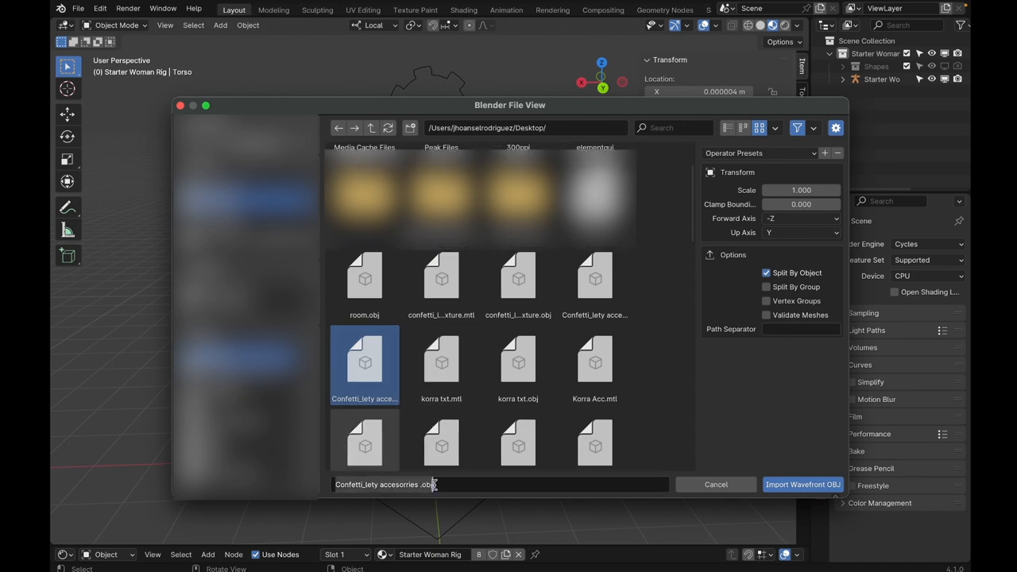
pyautogui.click(802, 484)
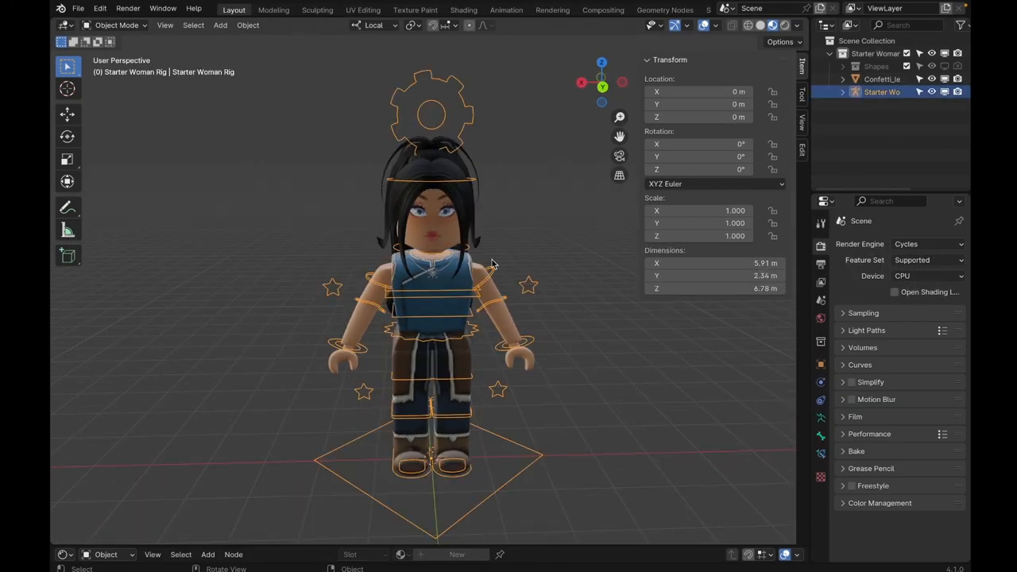
pyautogui.moveTo(491, 409)
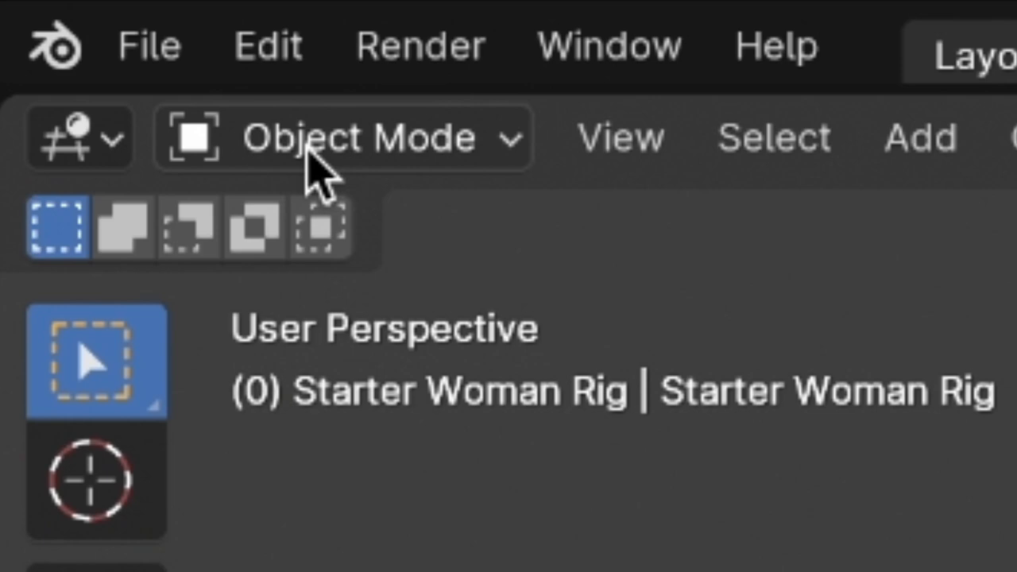
# Enter Pose Mode and select the rotate tool to pose the avatar's limbs
pyautogui.click(342, 137)
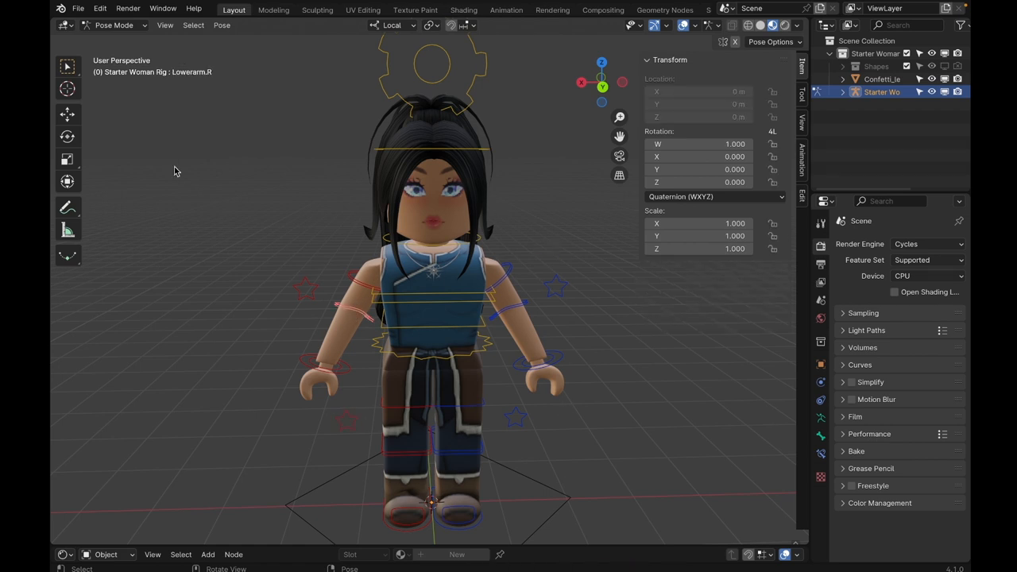
pyautogui.click(67, 136)
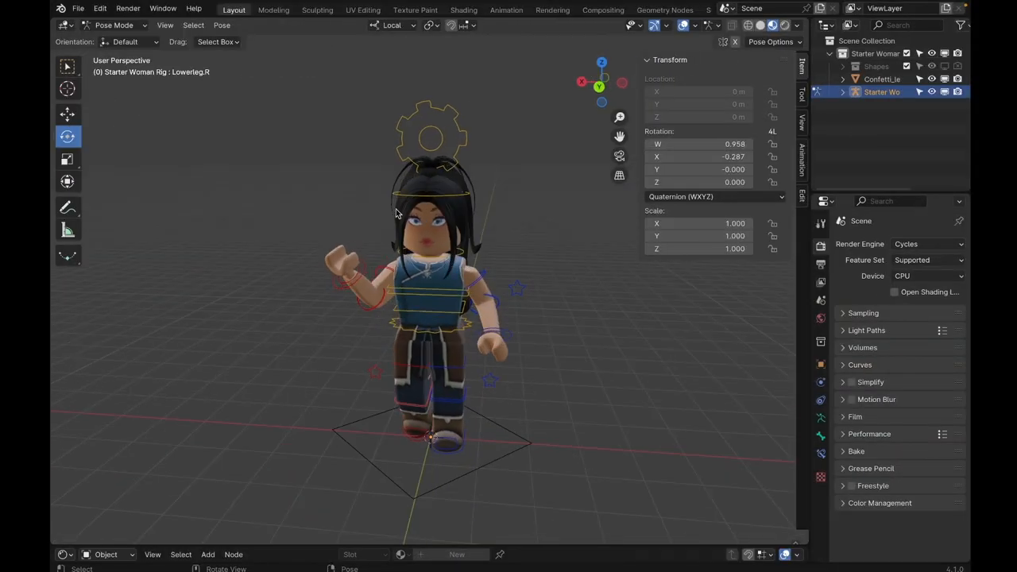
pyautogui.scroll(-3)
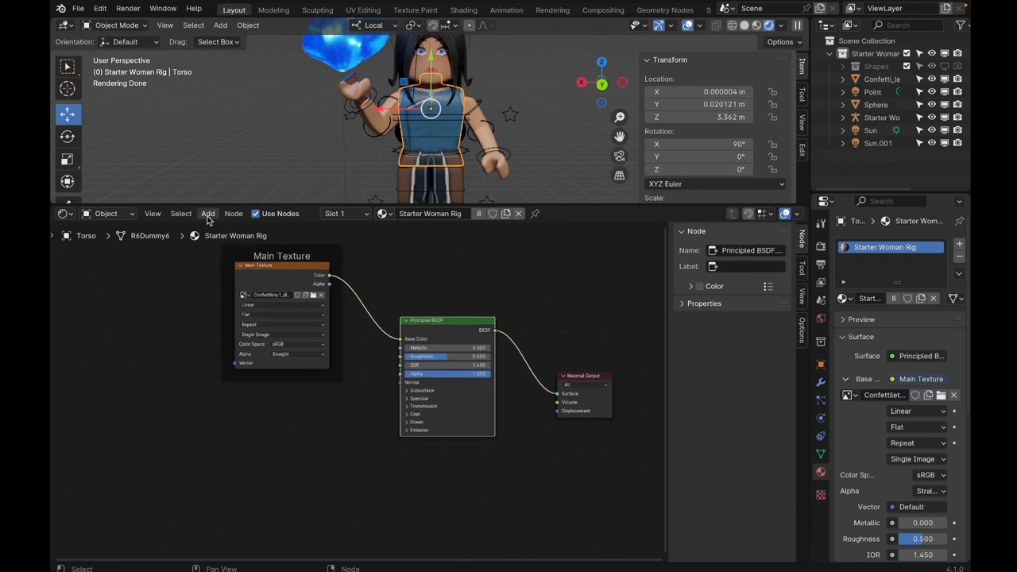
# Add an Ambient Occlusion node and wire Principled BSDF through Mix Shader to Material Output
pyautogui.click(208, 213)
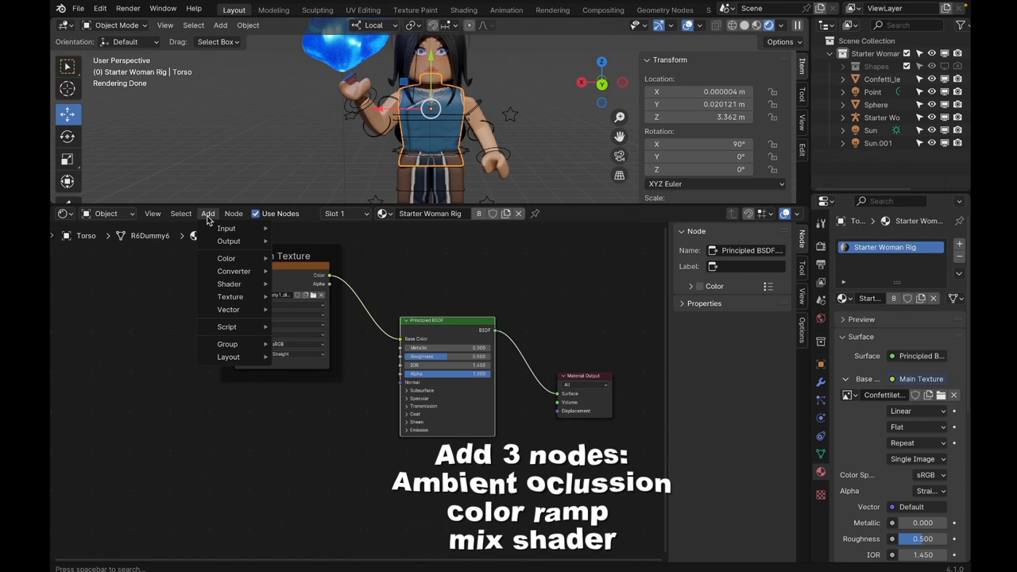
pyautogui.write('ambint')
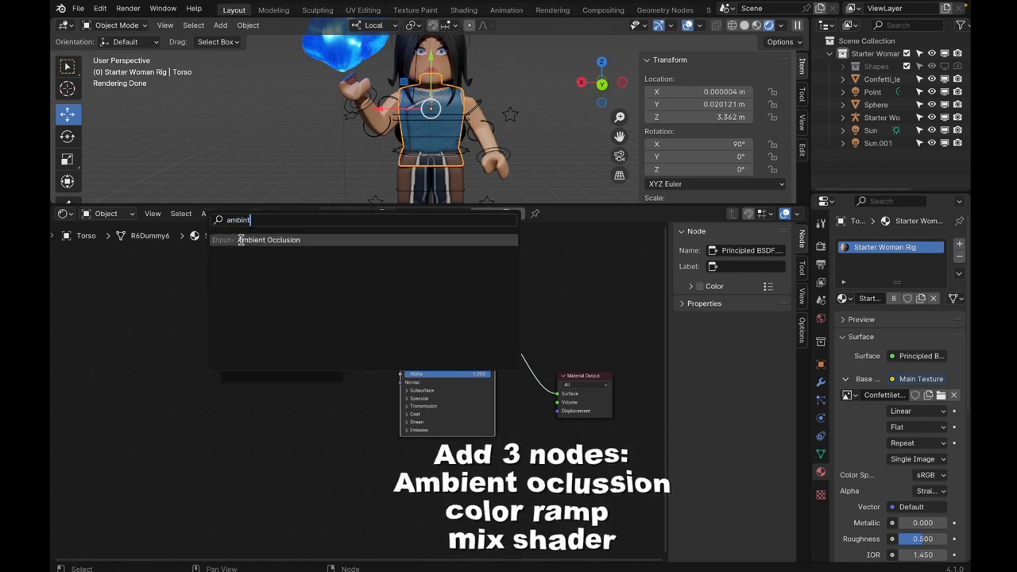
pyautogui.click(268, 240)
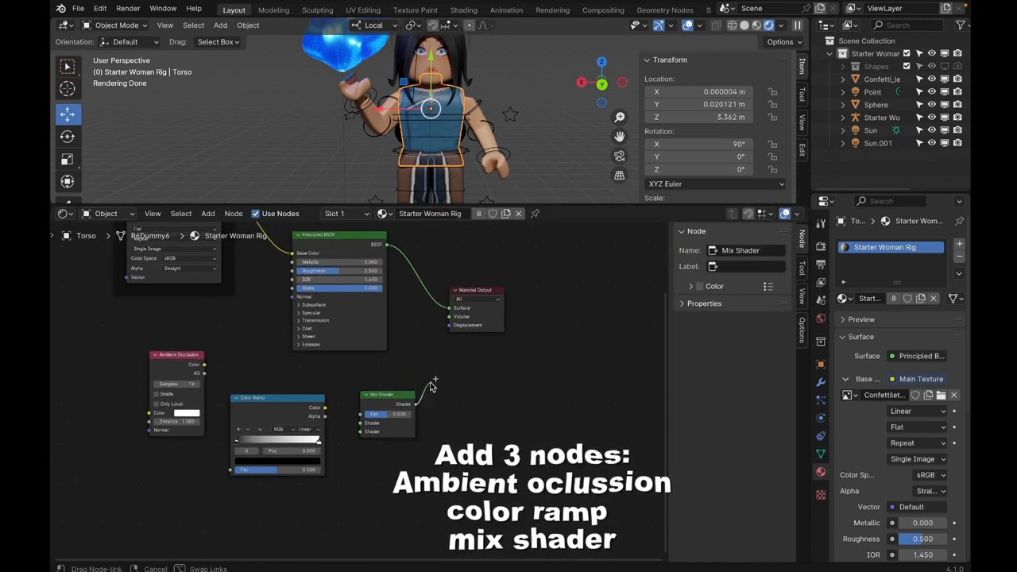
pyautogui.moveTo(403, 403); pyautogui.dragTo(453, 309)
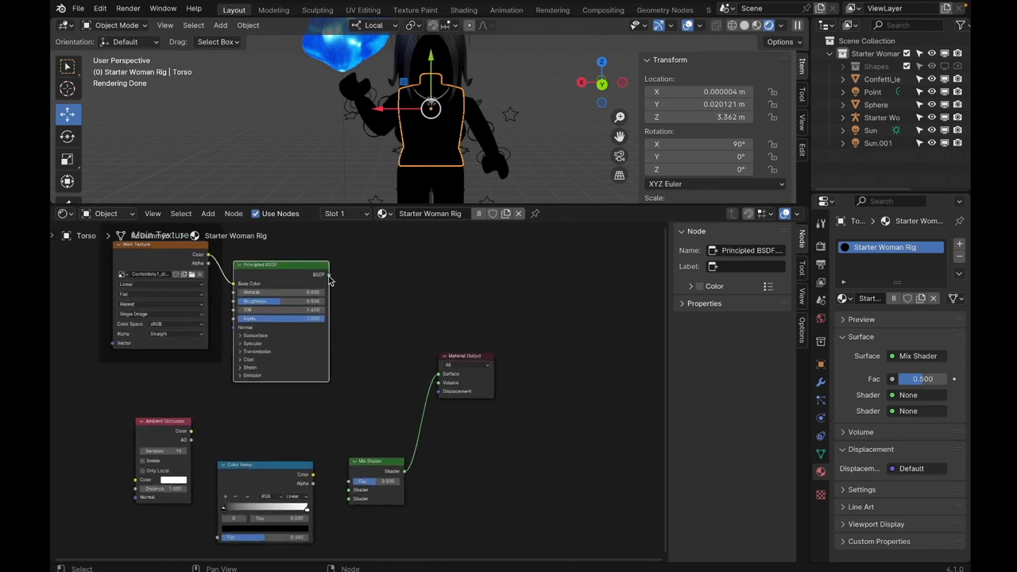
pyautogui.moveTo(326, 274); pyautogui.dragTo(371, 284)
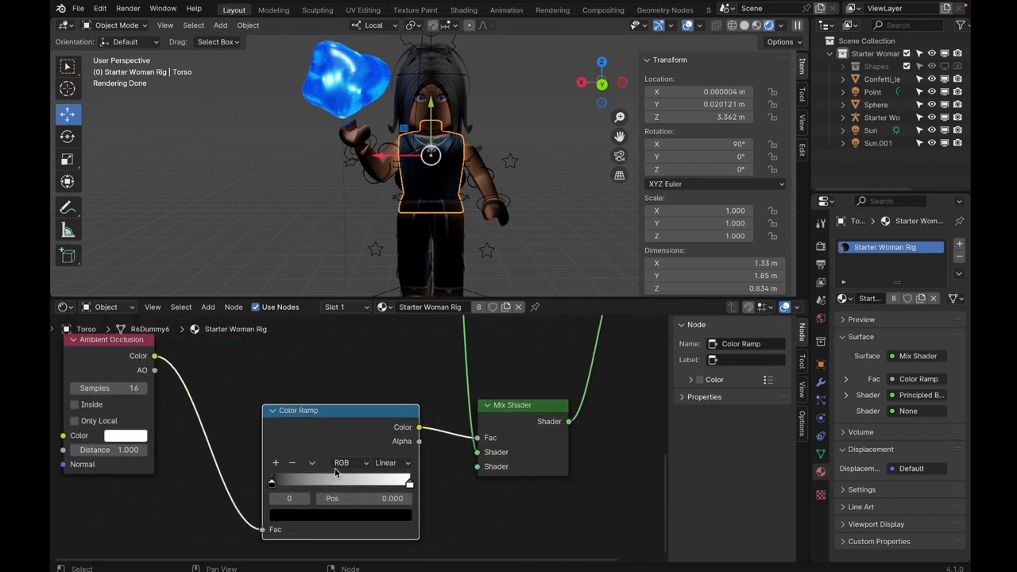
pyautogui.moveTo(388, 426)
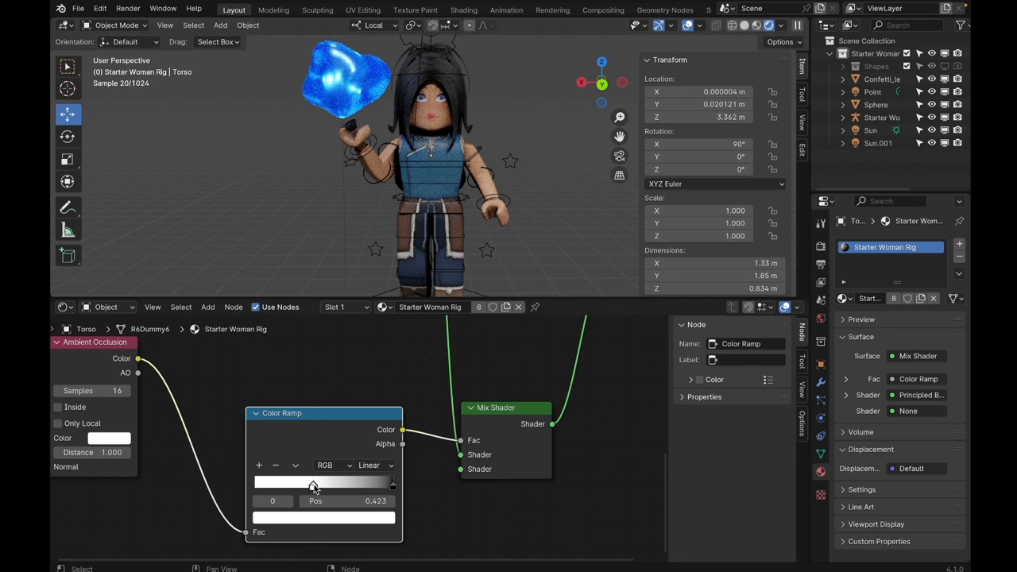
# Slide a Color Ramp stop toward the middle and back to tune AO contrast
pyautogui.moveTo(313, 483); pyautogui.dragTo(255, 484)
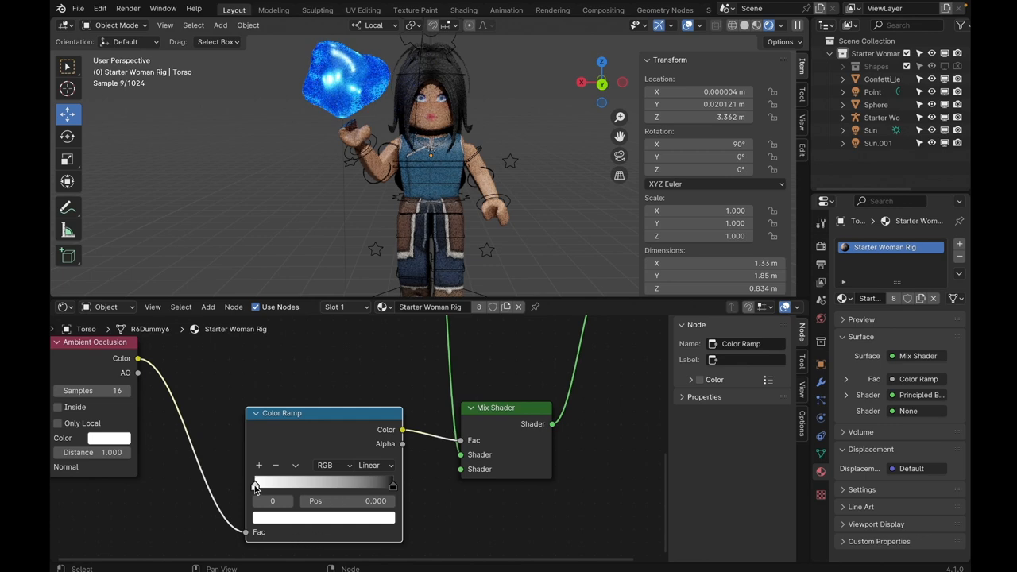
pyautogui.moveTo(254, 484); pyautogui.dragTo(316, 485)
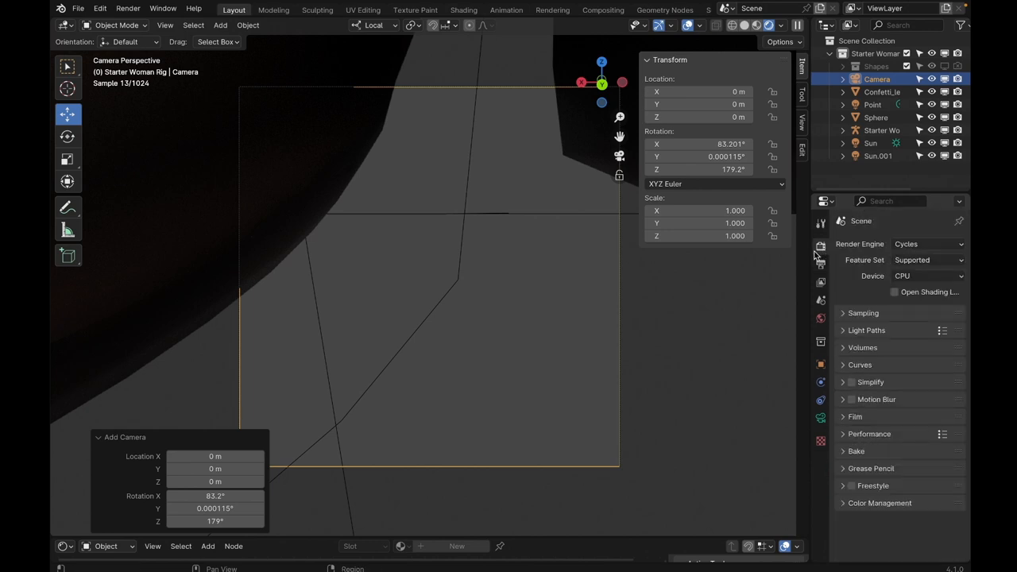
pyautogui.moveTo(837, 272)
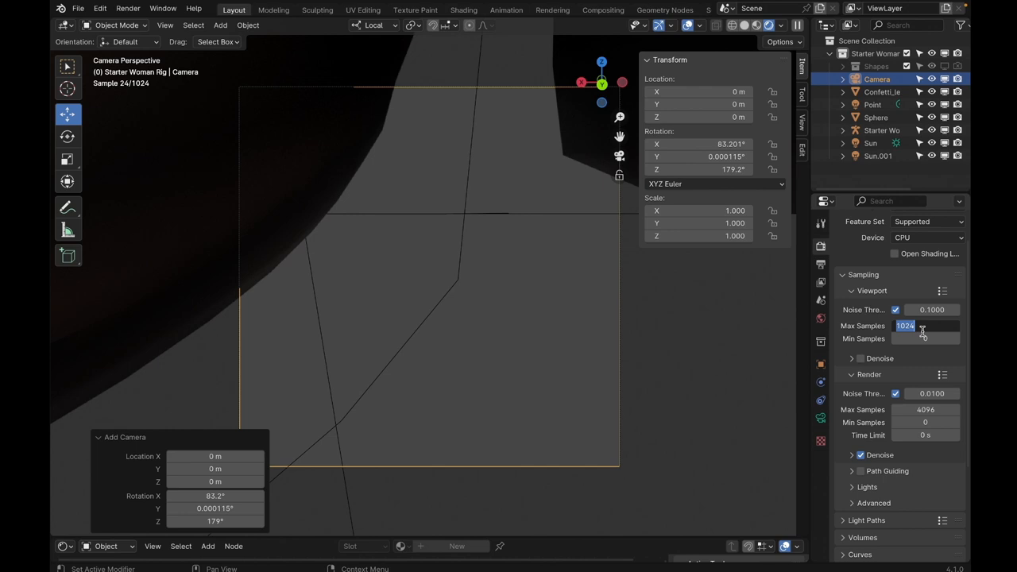
# Set Max Samples to 128 and expand the Film settings
pyautogui.write('128')
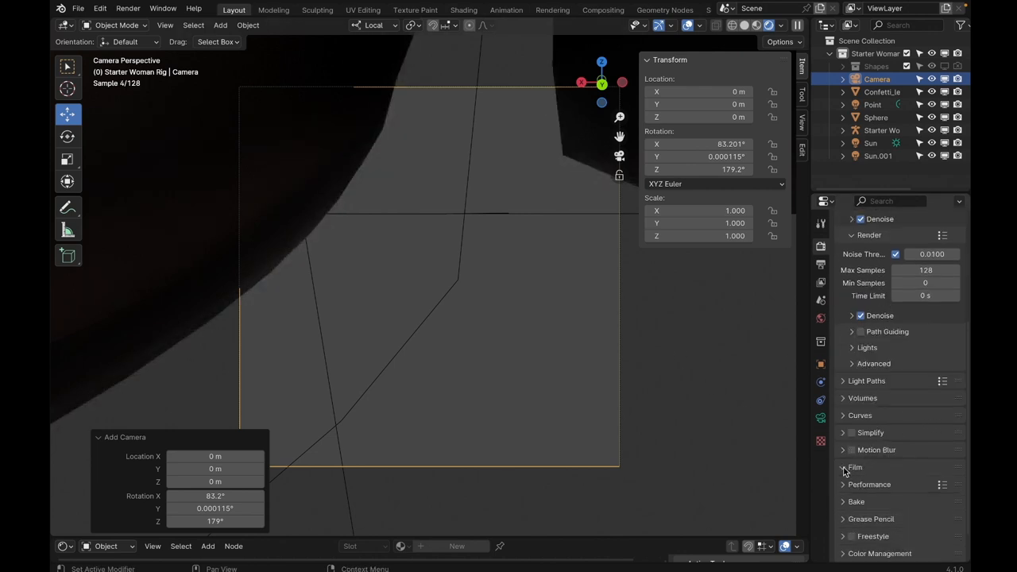
pyautogui.click(855, 467)
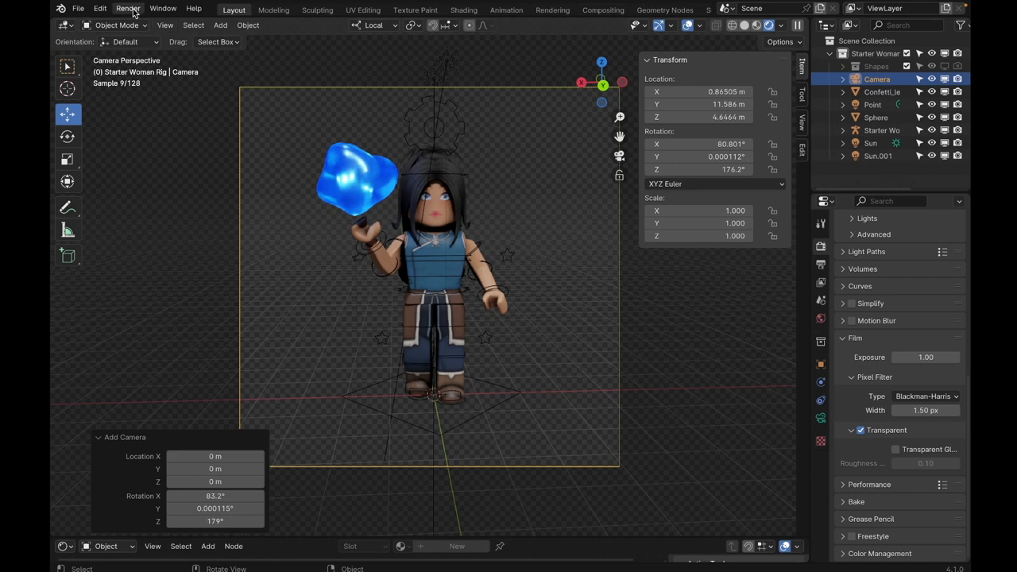
# Render the image of the posed avatar with the water blob from the Render menu
pyautogui.click(127, 8)
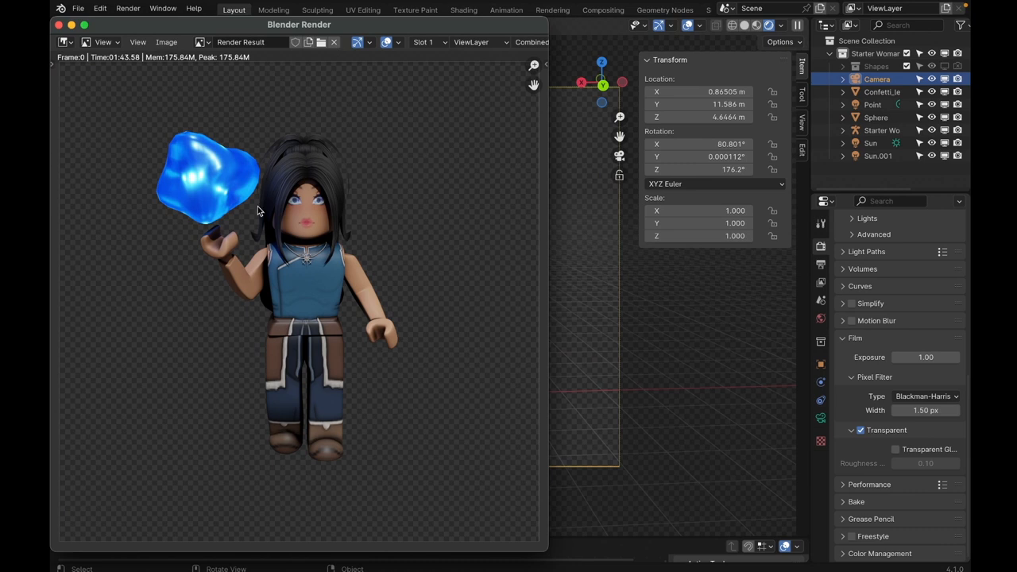
pyautogui.moveTo(390, 253)
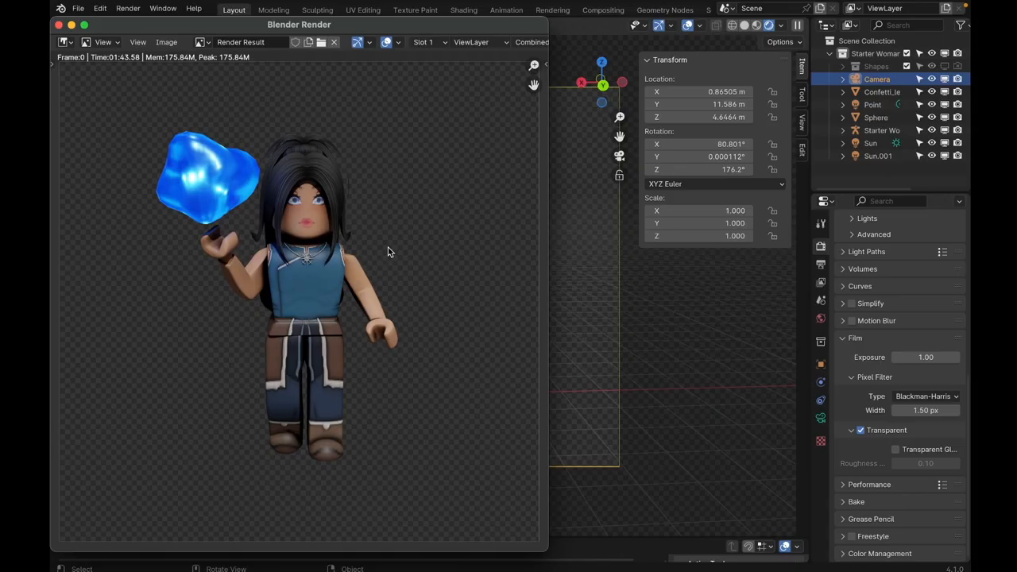
pyautogui.moveTo(334, 193)
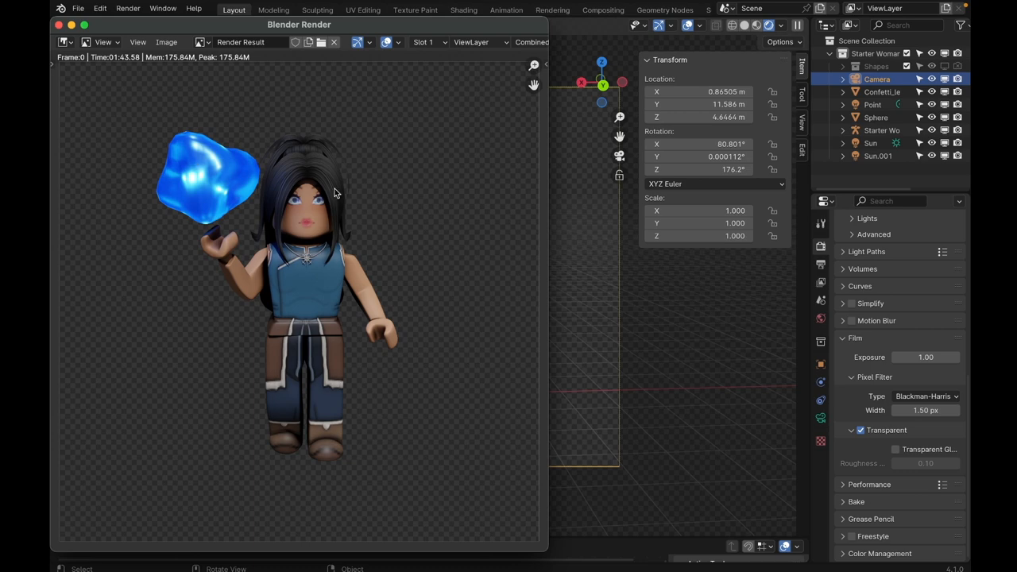